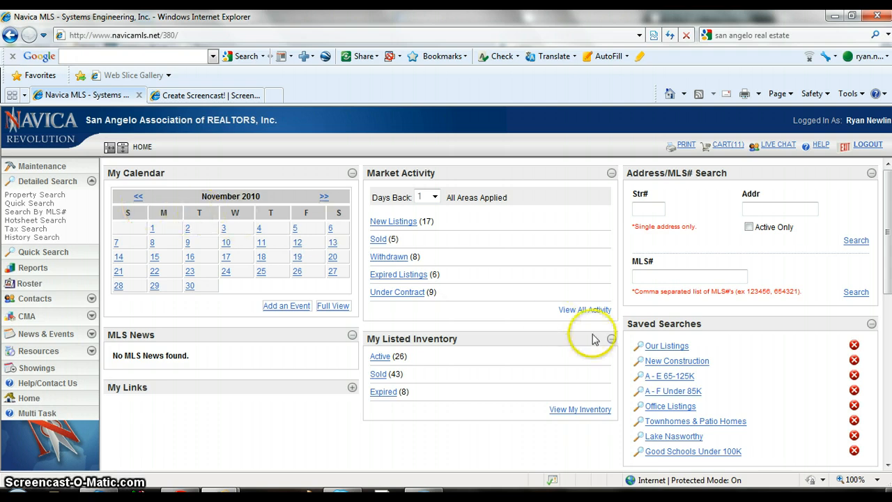
mouse_move(730, 351)
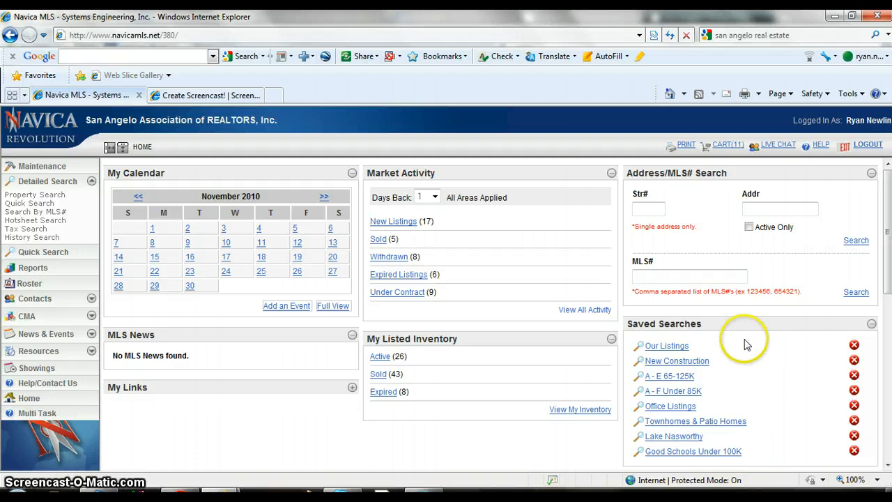
Go to Detailed Search > Property Search and list the Residential saved searches
click(665, 346)
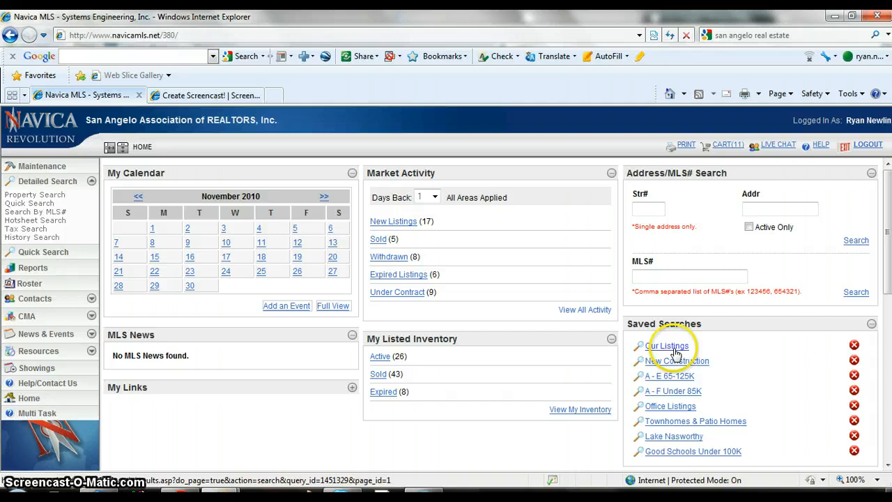
click(677, 361)
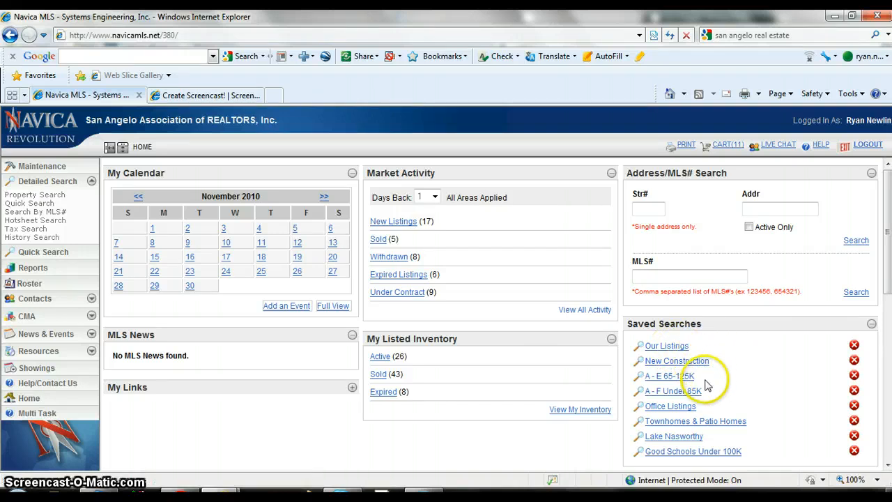
click(669, 375)
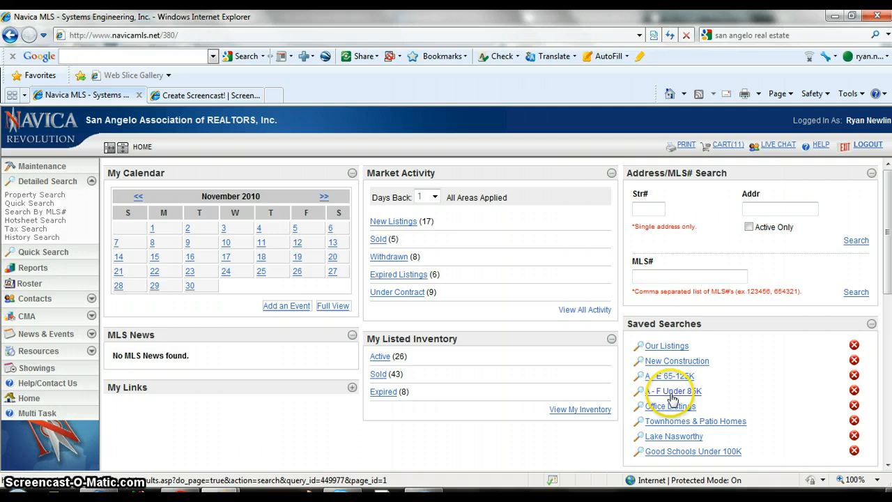
mouse_move(708, 397)
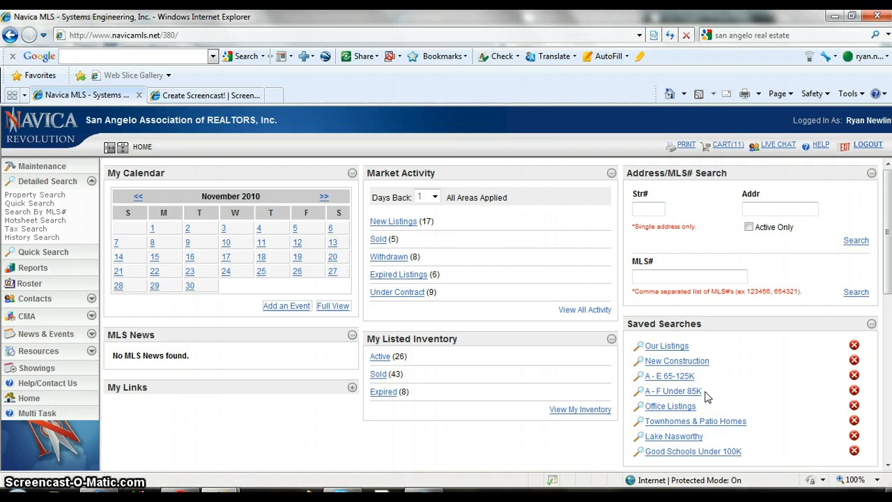
click(670, 406)
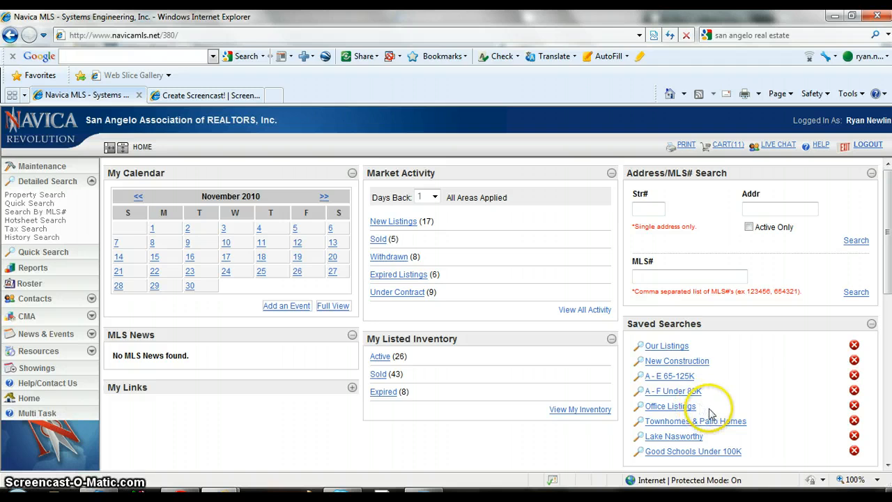
click(670, 406)
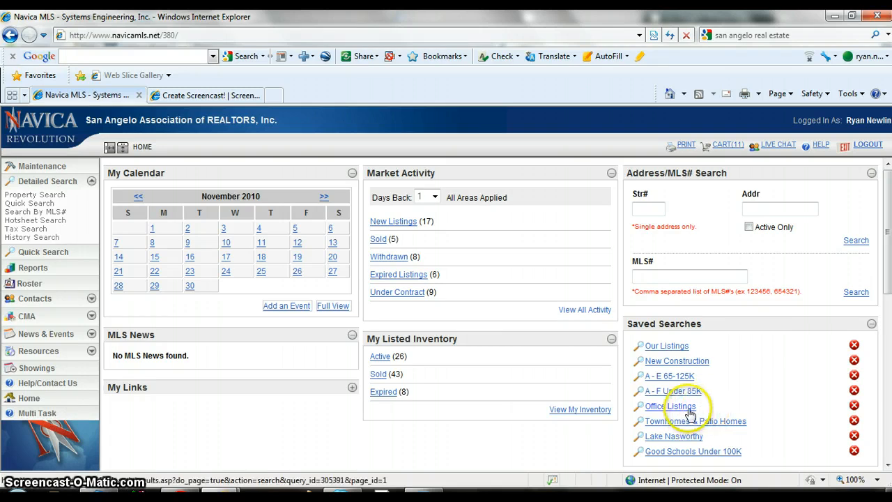
mouse_move(732, 418)
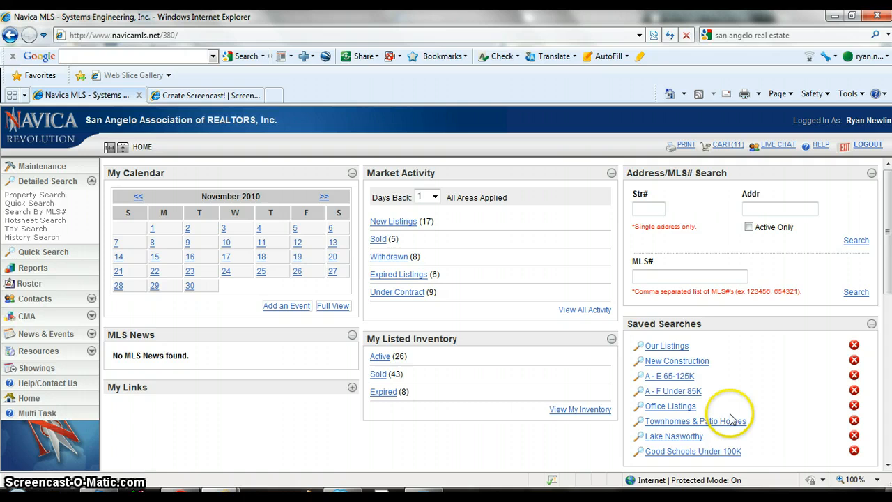
click(695, 420)
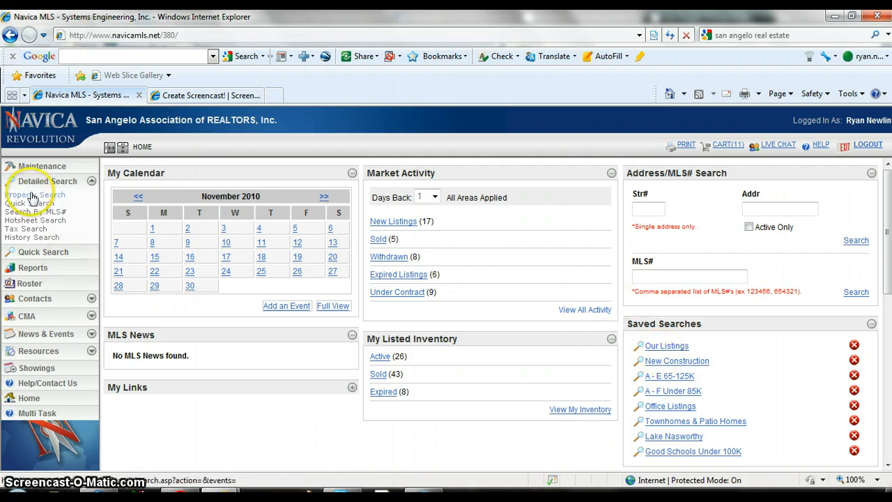
click(35, 195)
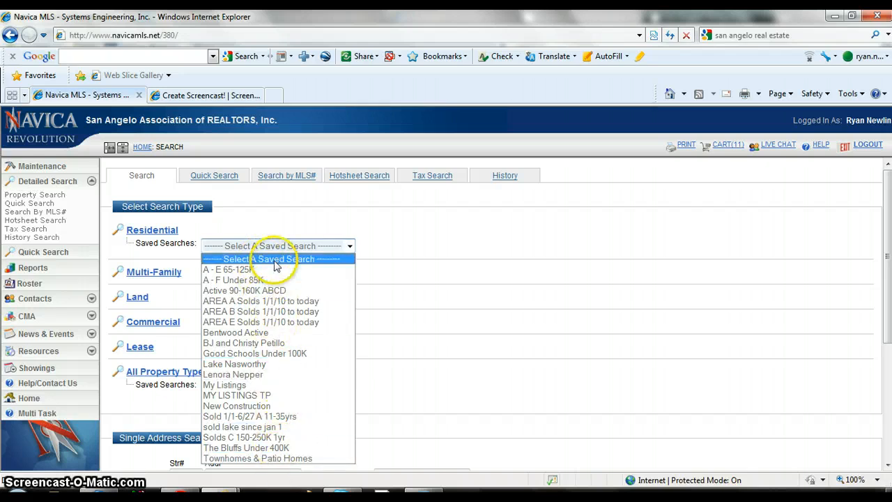
click(277, 245)
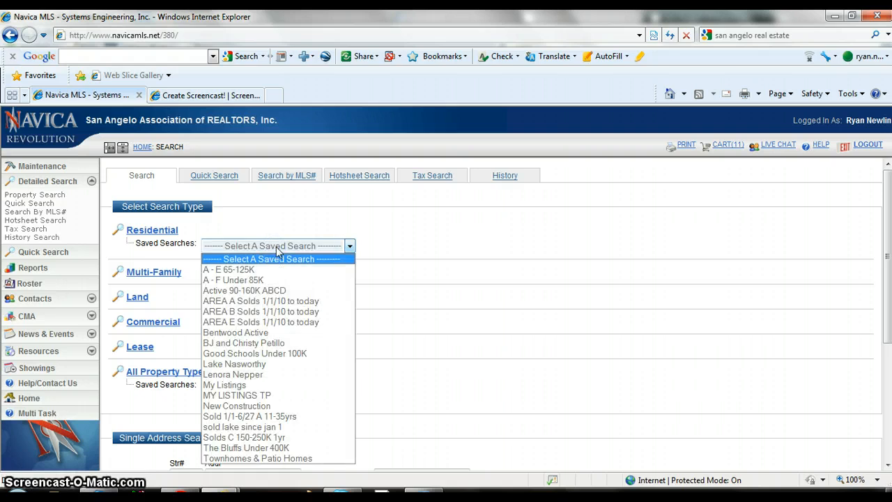
mouse_move(293, 301)
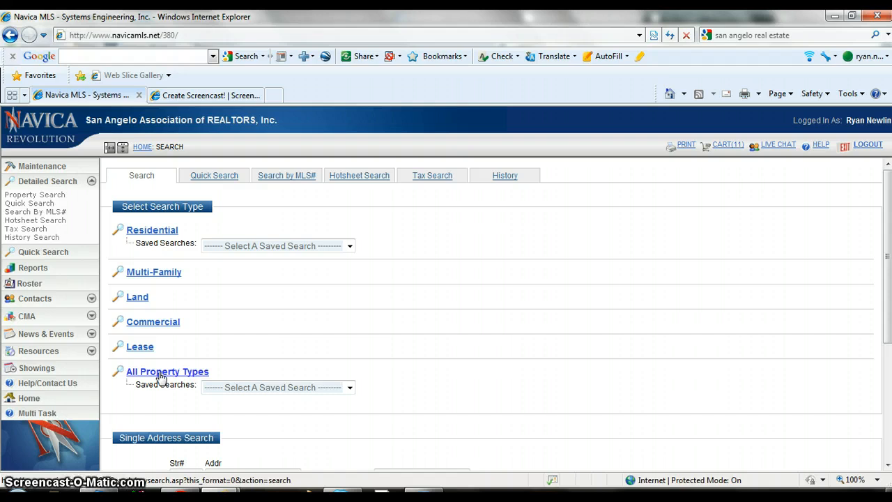
mouse_move(160, 376)
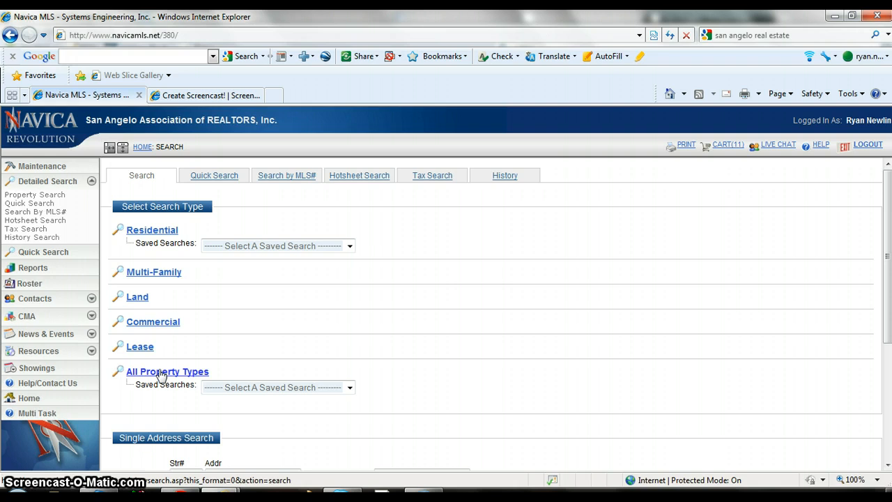
Open the All Property Types search form and enter 'era' as the listing office
click(168, 371)
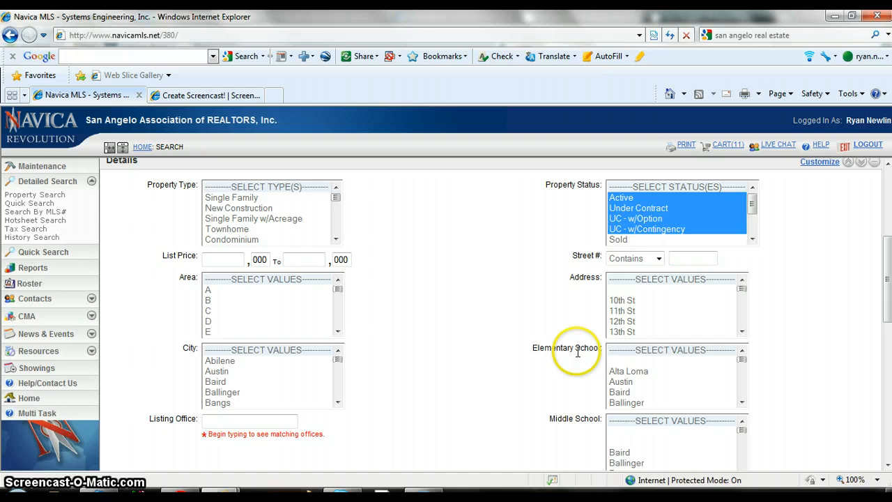
scroll(down, 3)
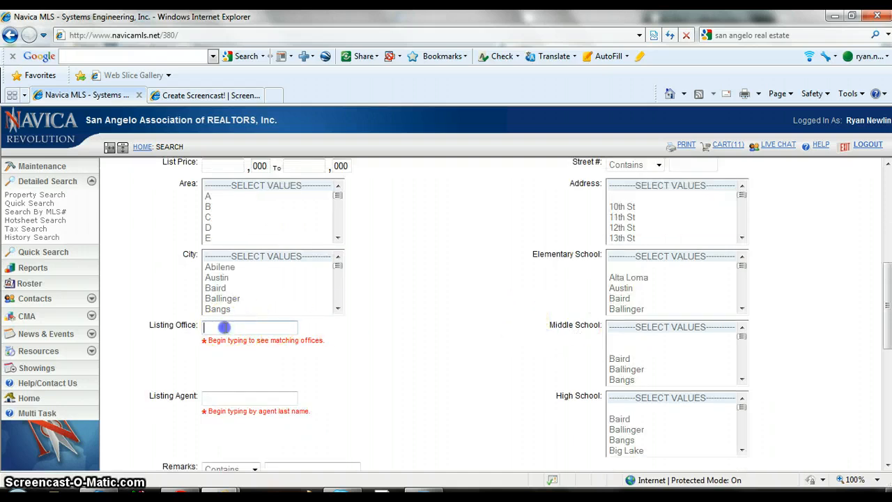
text(era)
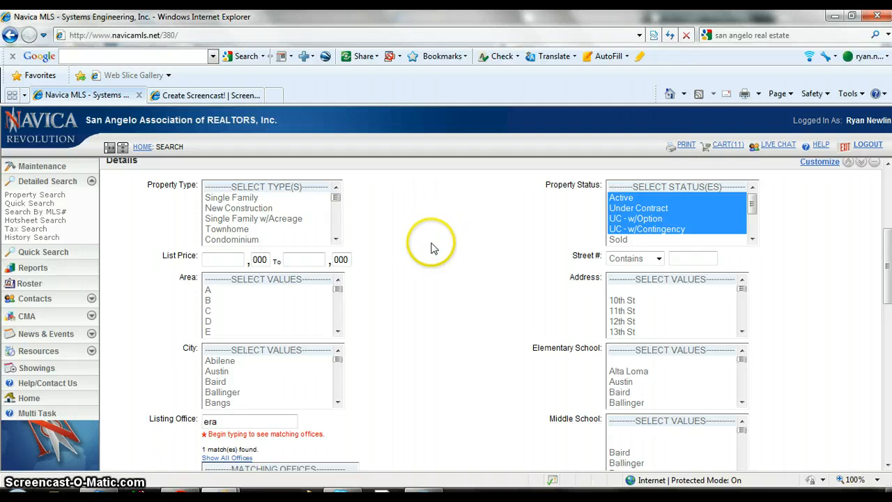
mouse_move(430, 246)
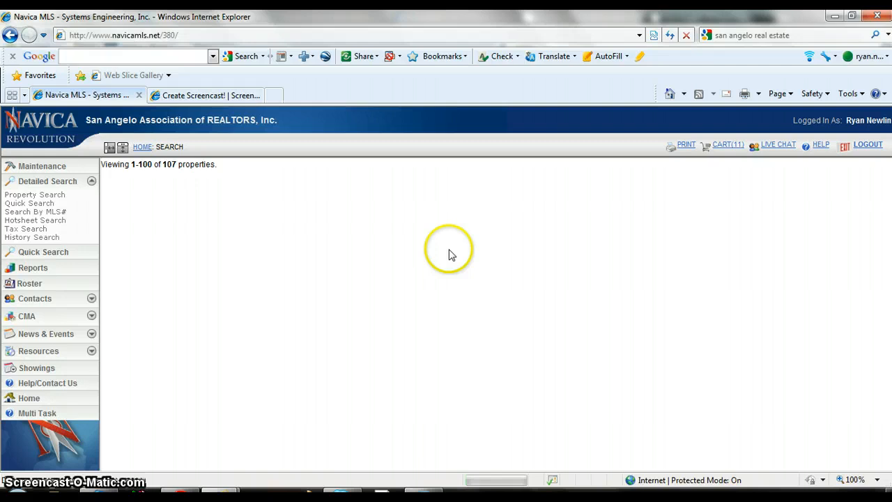
mouse_move(451, 254)
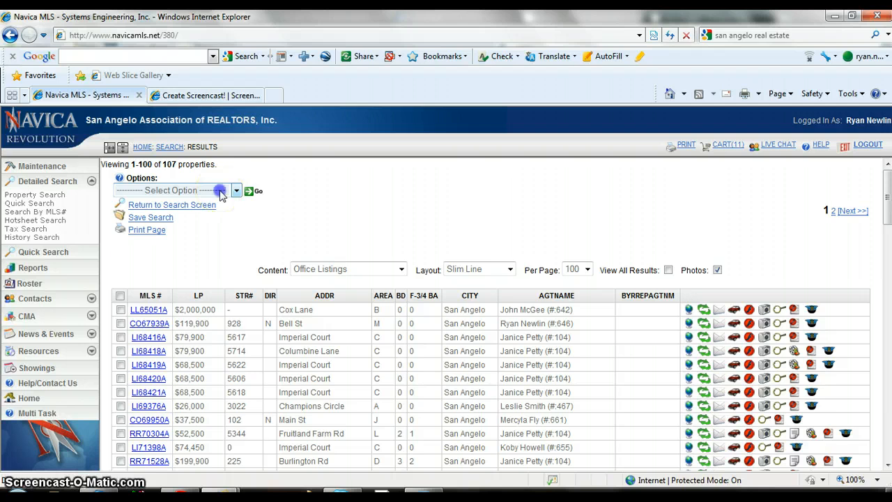
Start Save Search for the 107 office results, then close the save-search window
click(236, 190)
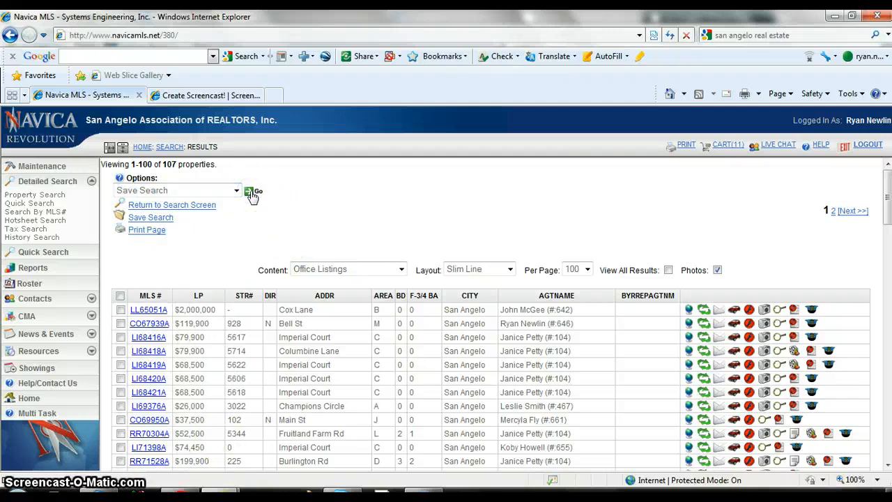
click(256, 191)
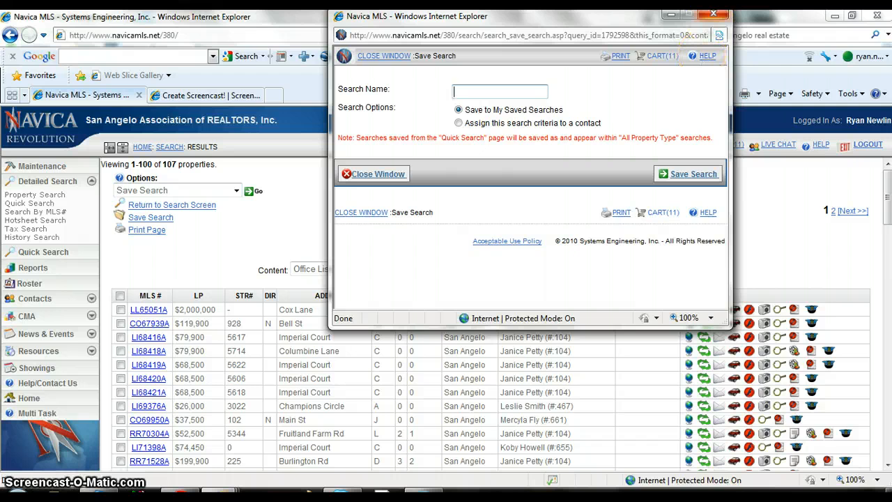
click(378, 174)
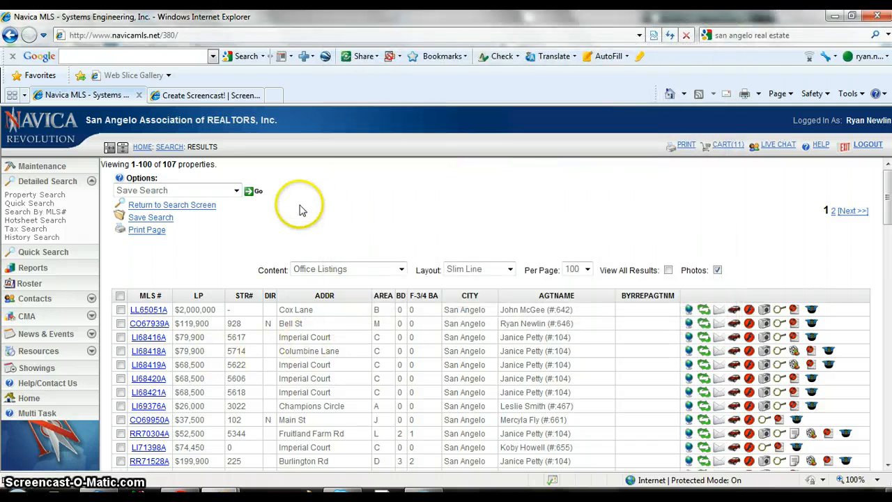
mouse_move(19, 94)
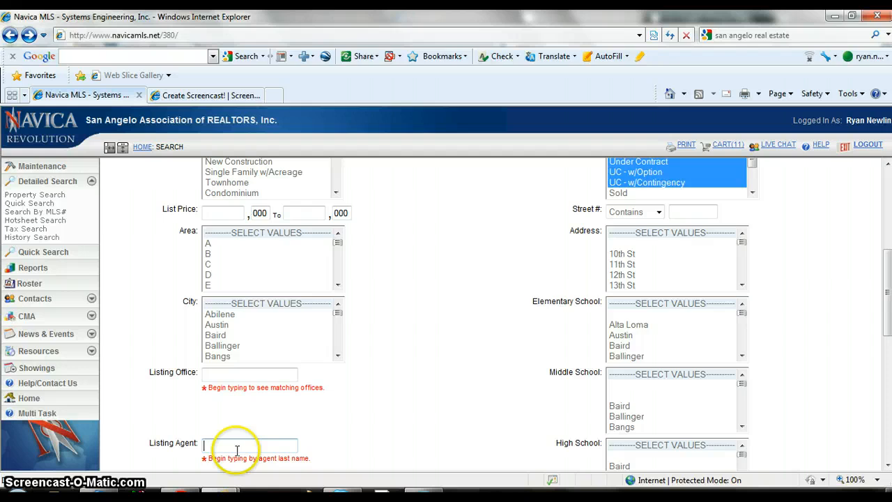
Enter 'newli' as the listing agent's last name
text(n)
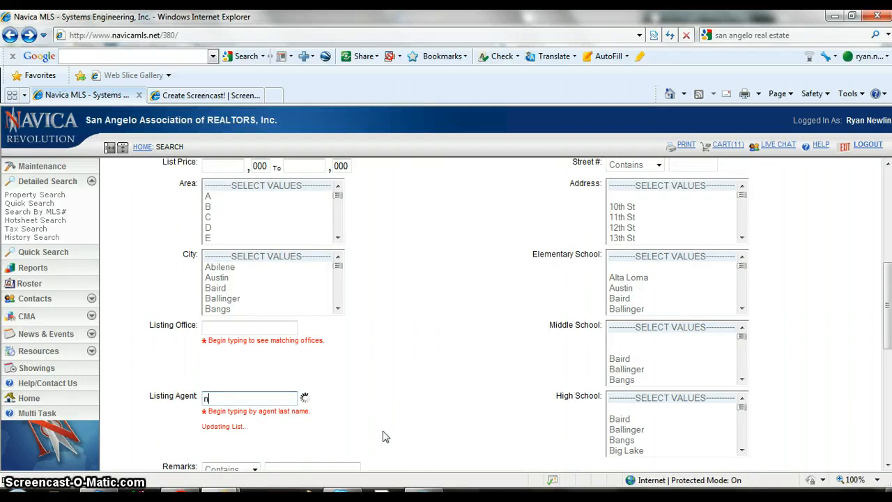
text(ewli)
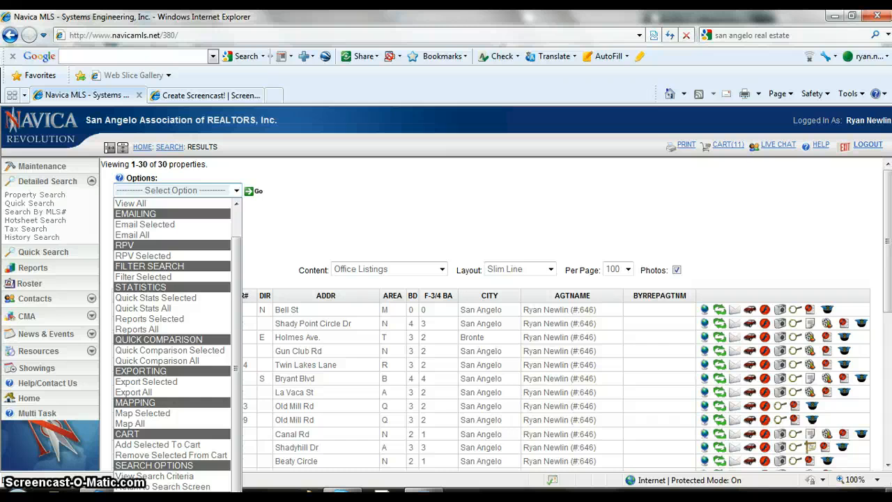
Start Save Search for the 30 agent results, then close the save-search window
click(171, 204)
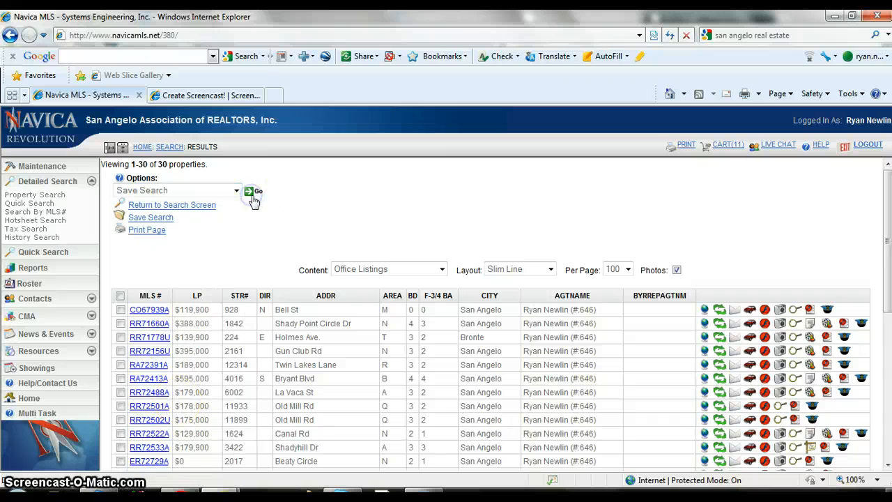
click(253, 191)
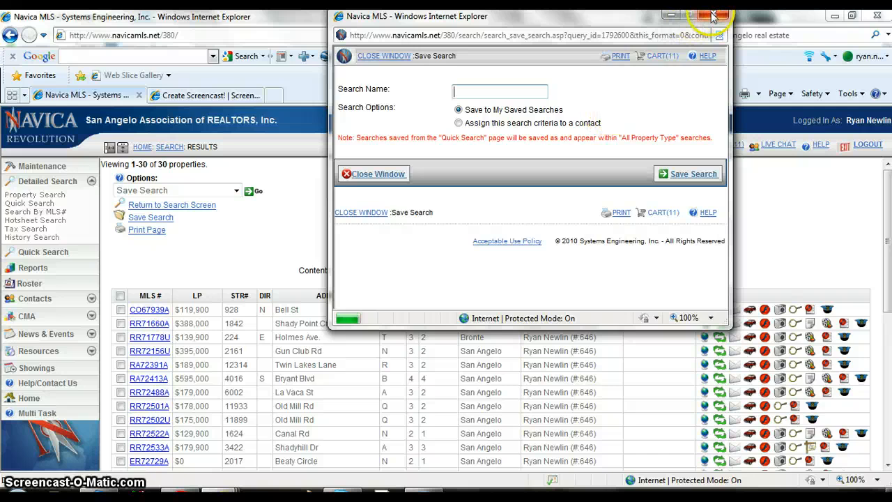
click(712, 16)
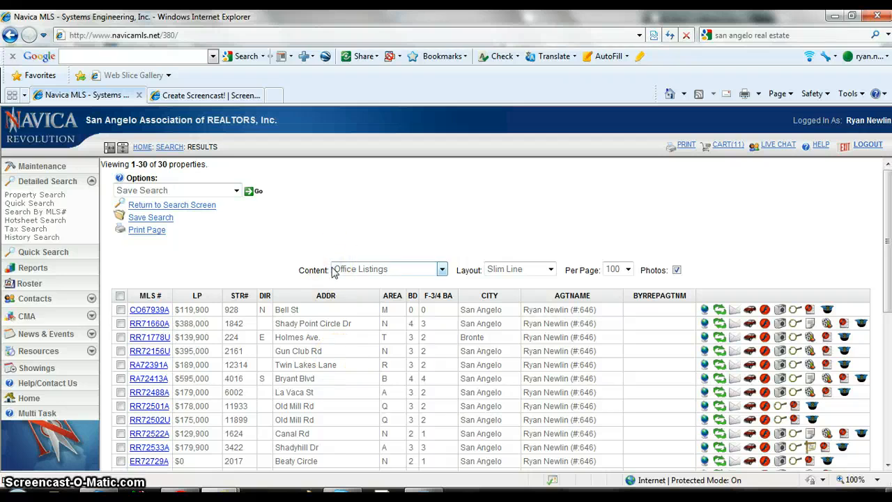
mouse_move(400, 237)
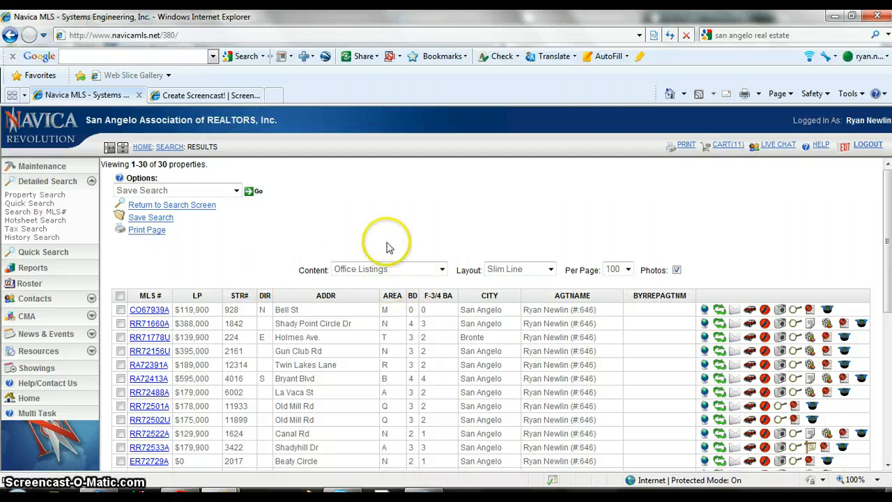
mouse_move(368, 241)
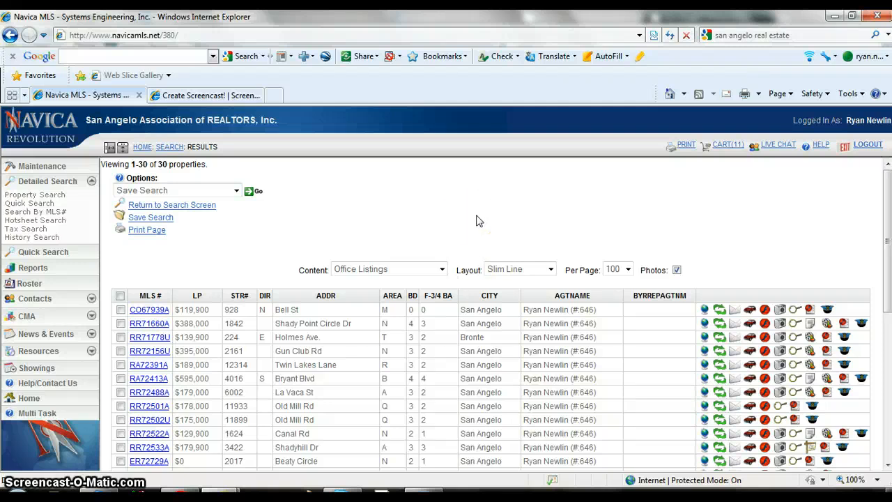
mouse_move(471, 221)
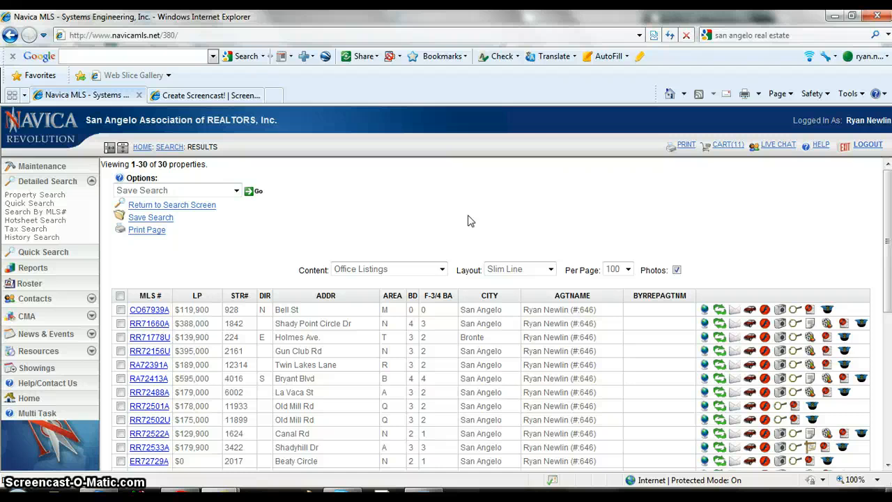